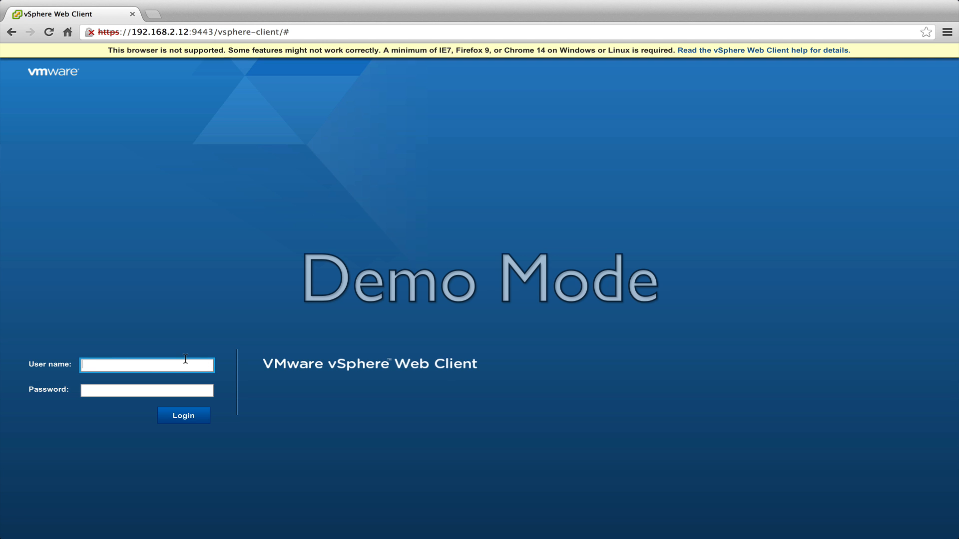
# Sign in to the web client as user 'root' with the administrator password
pyautogui.write('root')
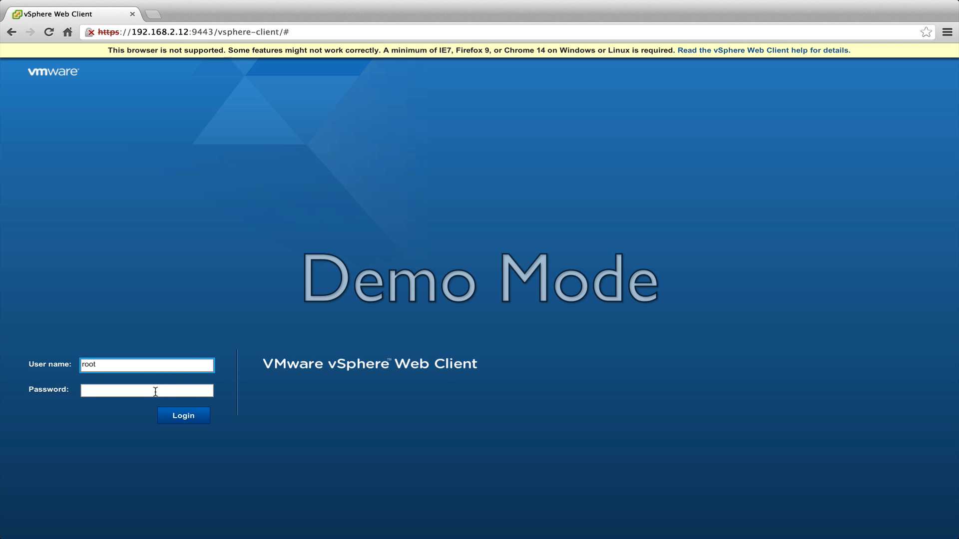
pyautogui.click(147, 391)
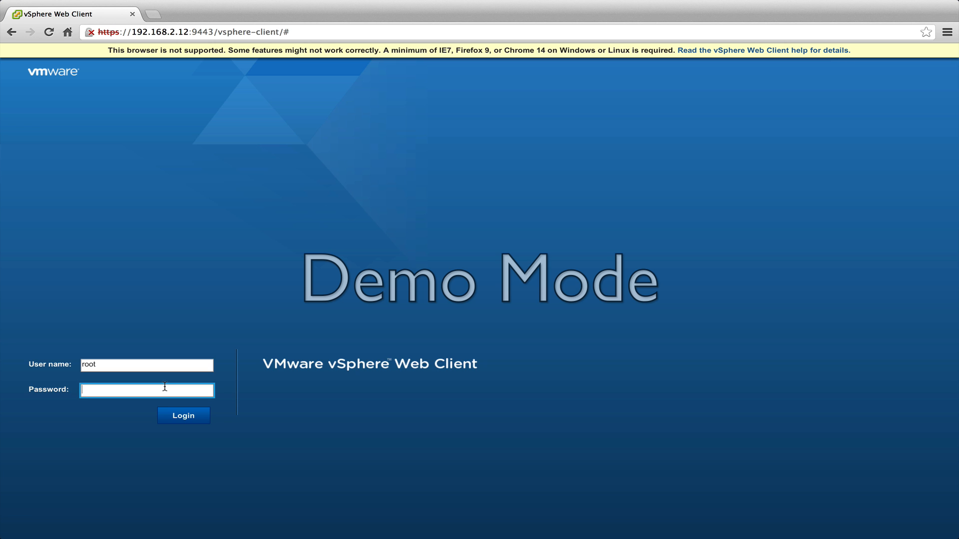
pyautogui.write('**')
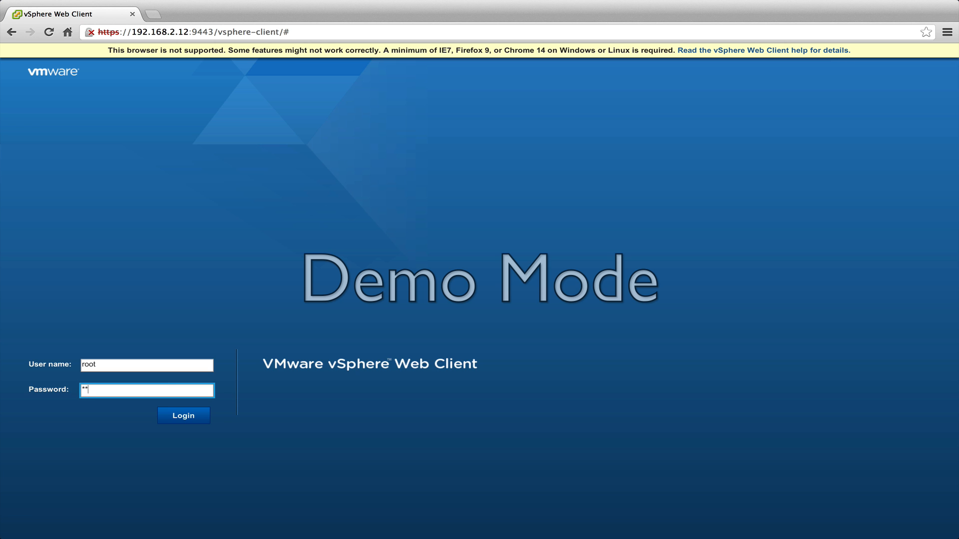
pyautogui.click(183, 416)
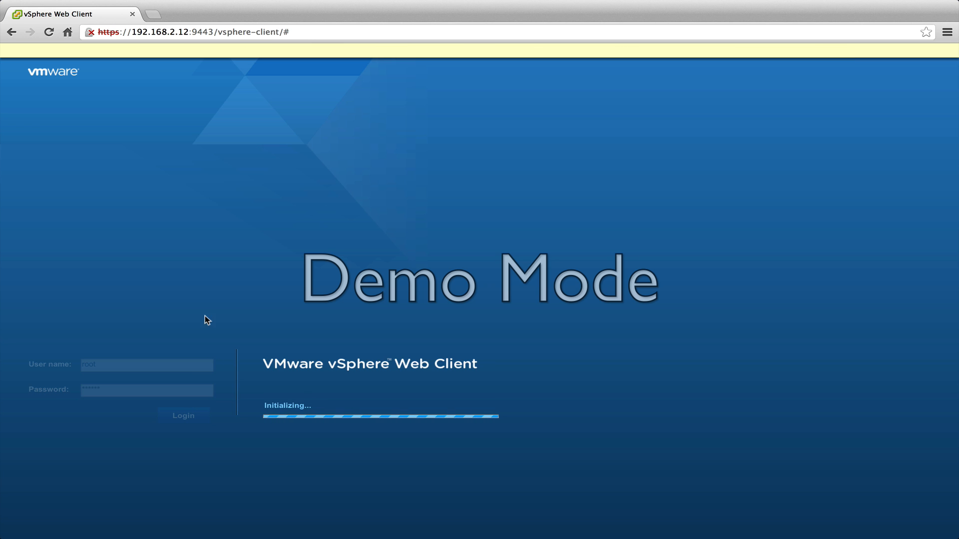
# Go to the vCenter inventory home from the Home page
pyautogui.click(183, 415)
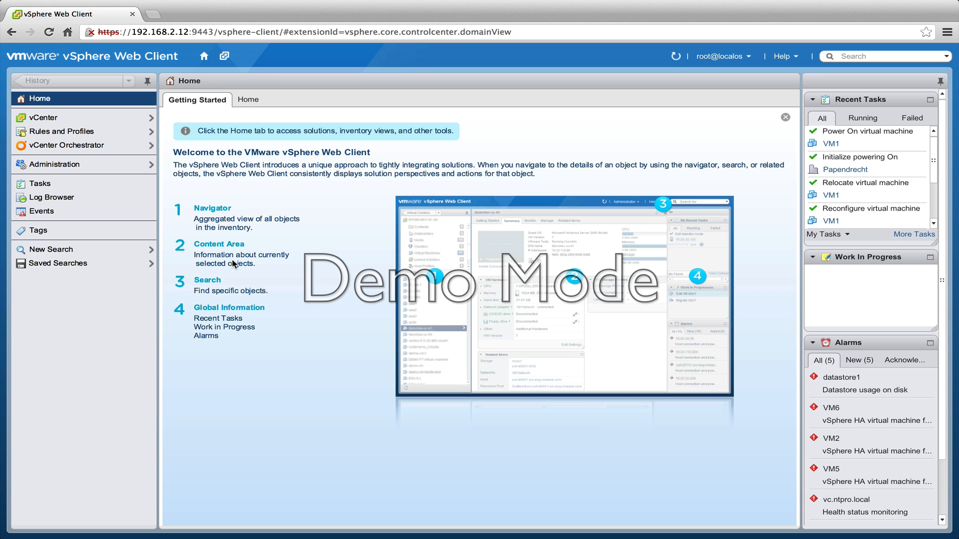
pyautogui.moveTo(250, 217)
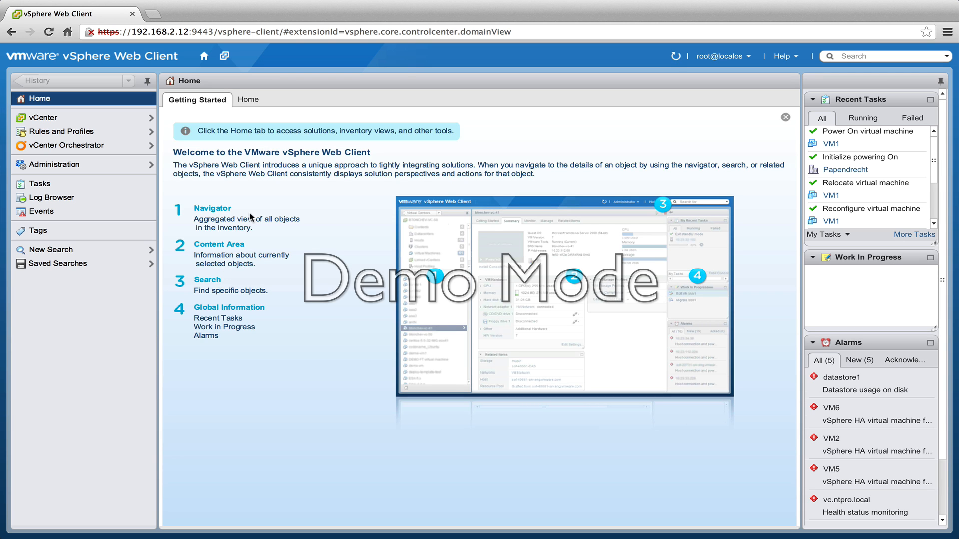
pyautogui.moveTo(261, 222)
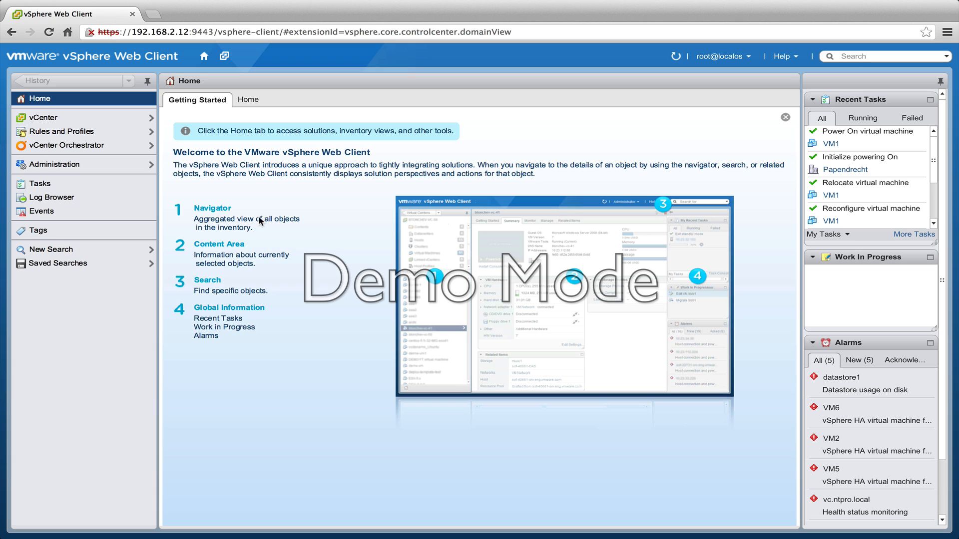
pyautogui.moveTo(201, 170)
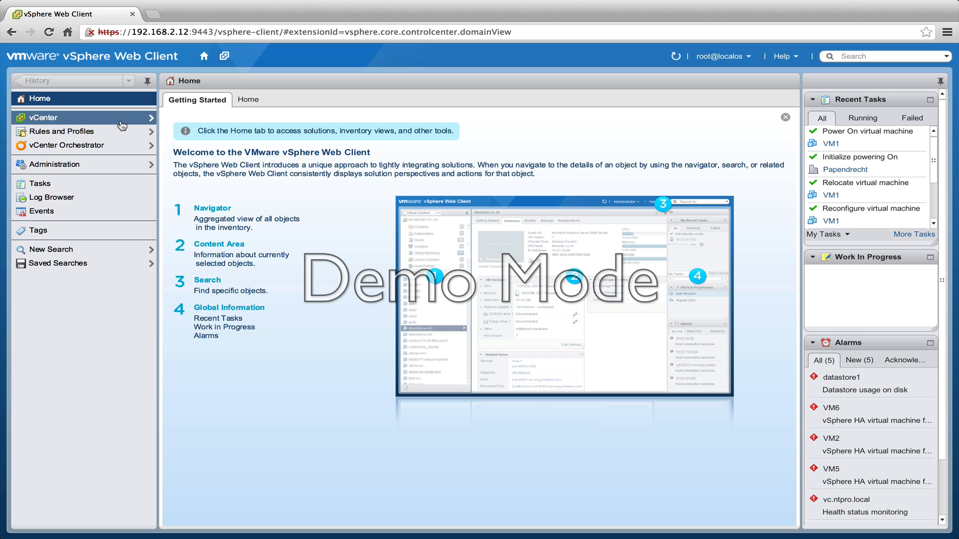
pyautogui.moveTo(121, 123)
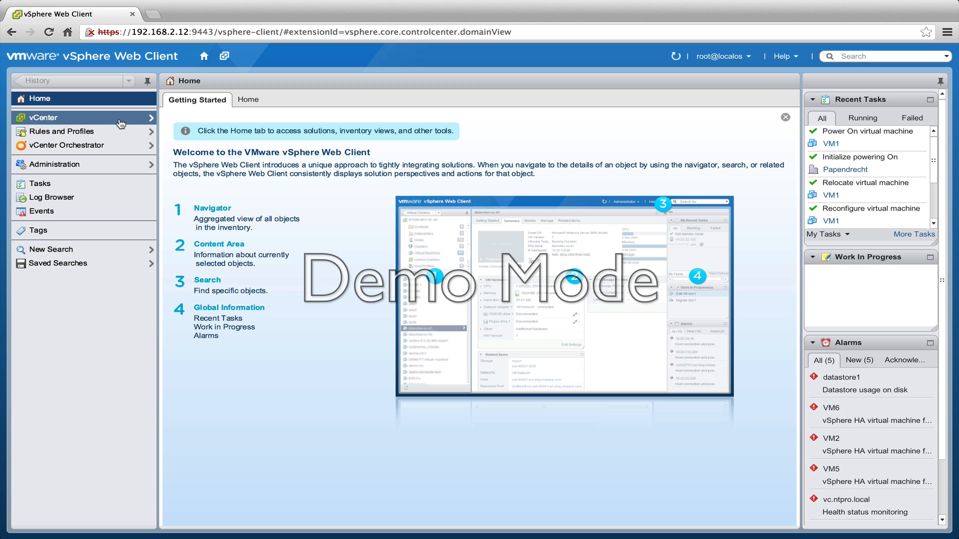
pyautogui.click(45, 118)
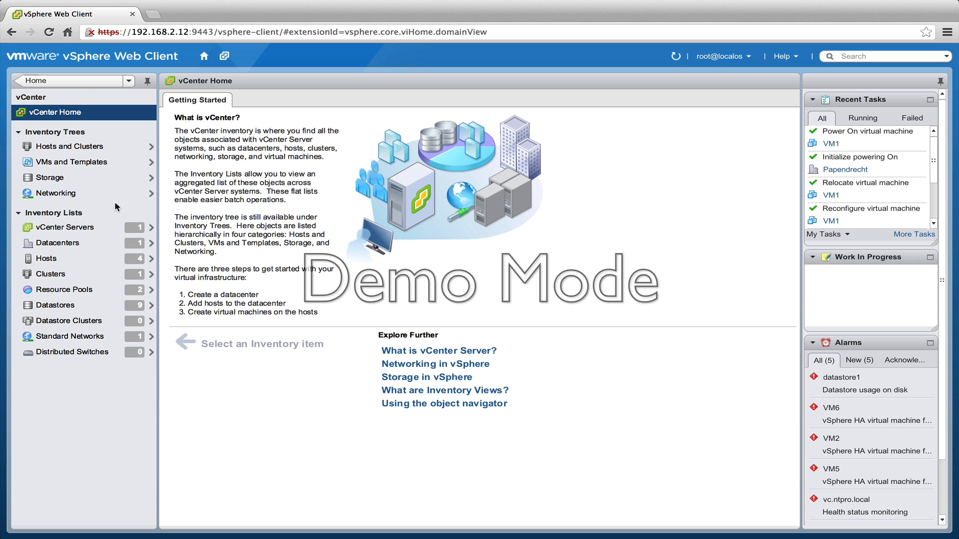
# List the virtual machines related to host esx02.ntpro.local from the Hosts inventory
pyautogui.click(46, 258)
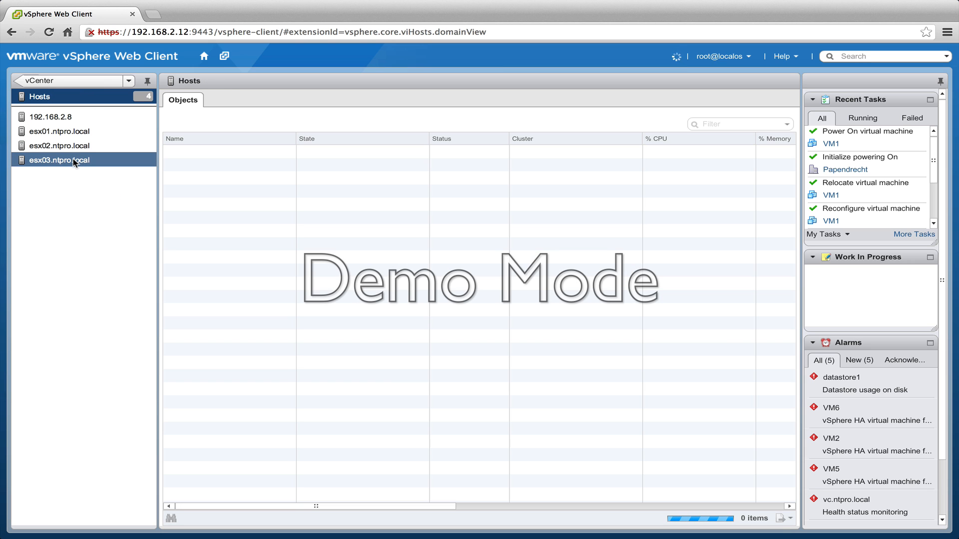
pyautogui.click(55, 146)
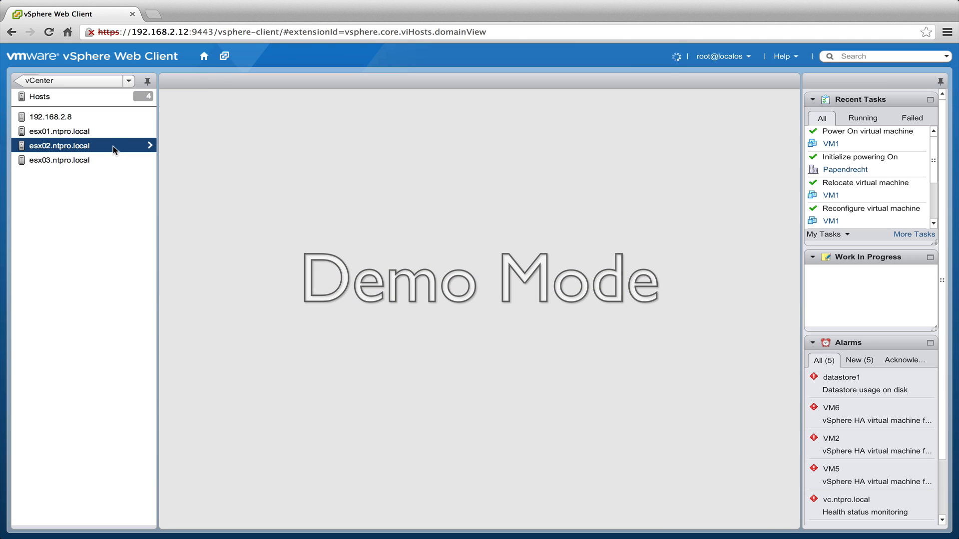
pyautogui.click(57, 147)
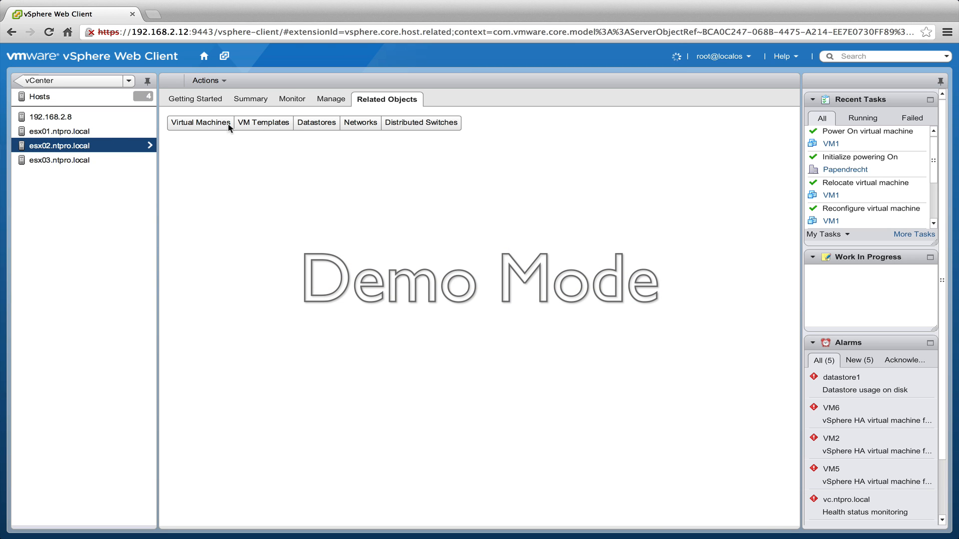
pyautogui.click(200, 122)
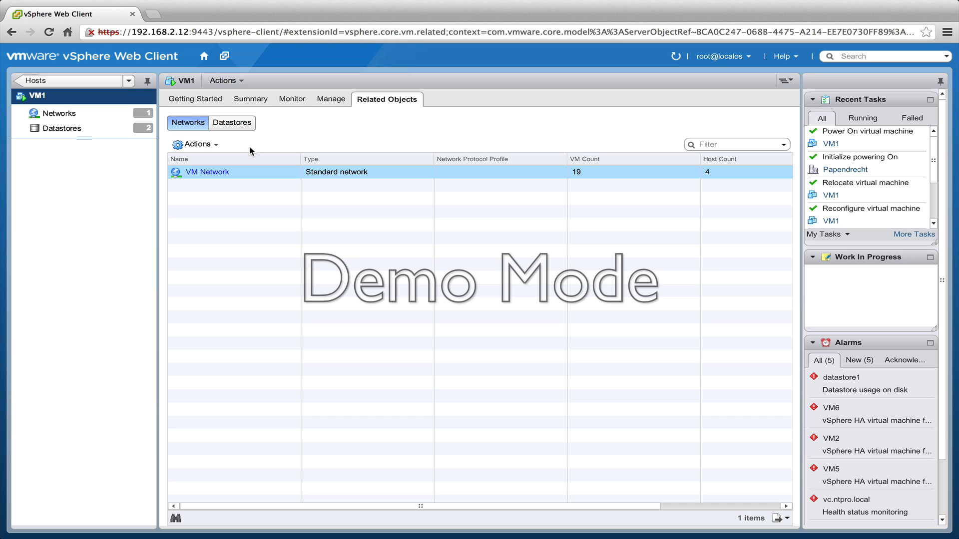
# Show VM1's related datastores, datastore1 and NFS
pyautogui.click(232, 123)
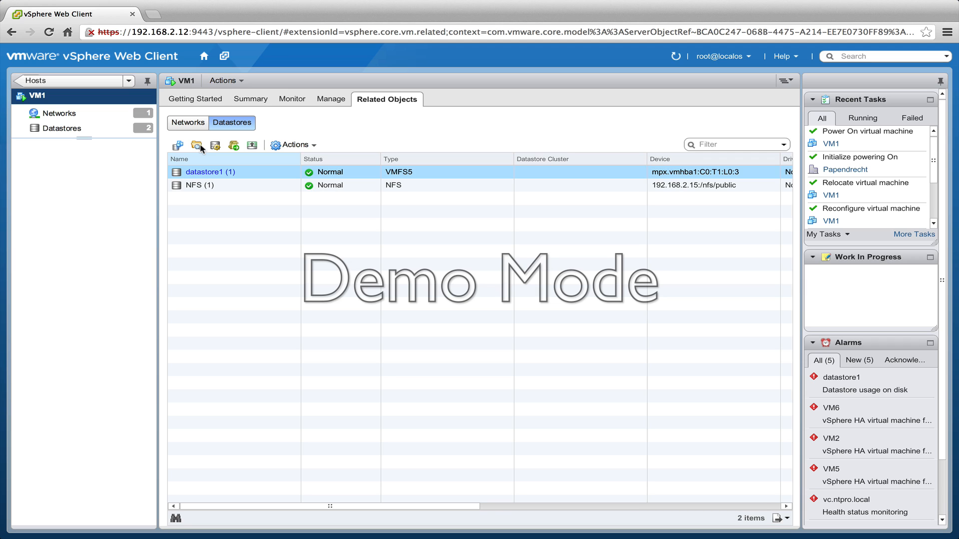
pyautogui.moveTo(76, 116)
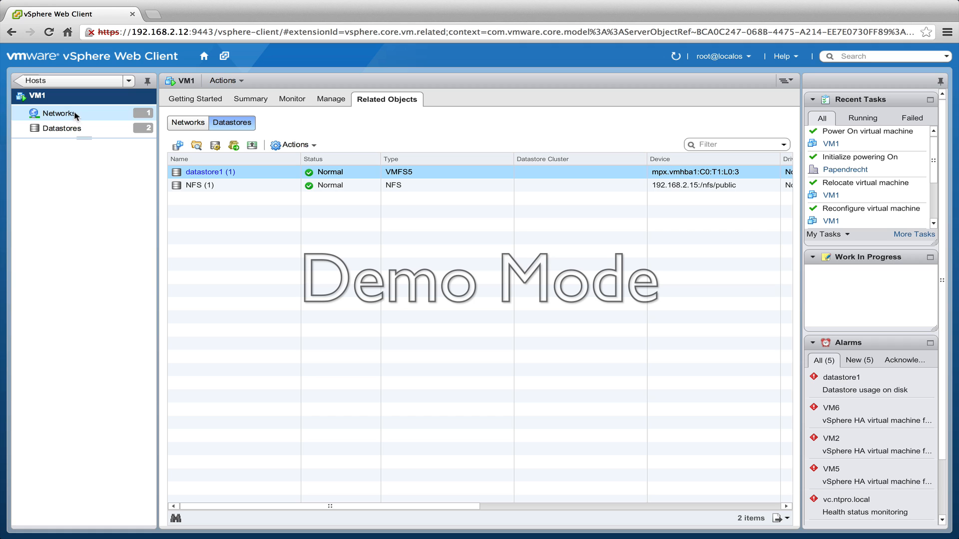
pyautogui.moveTo(236, 102)
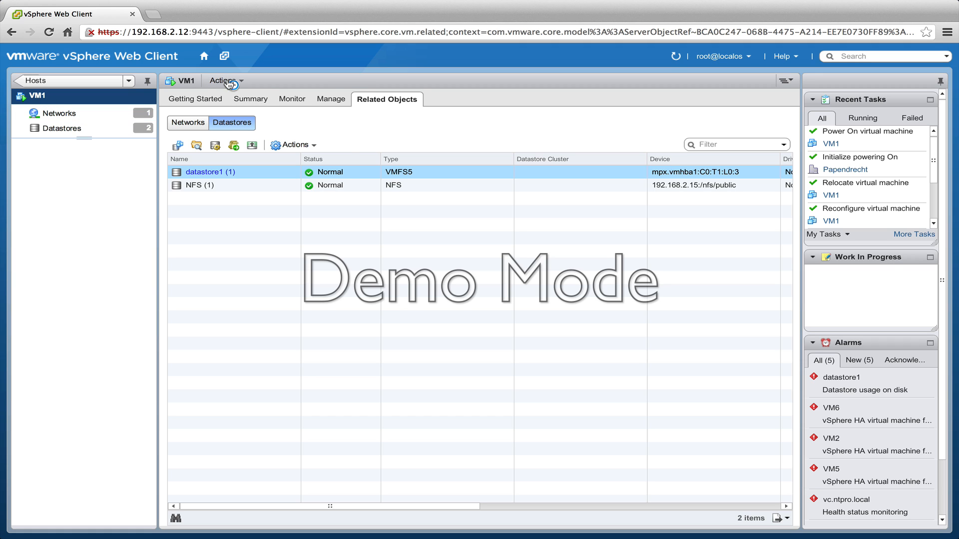
# Start the Migrate wizard for VM1 from Actions > All vCenter Actions
pyautogui.click(223, 81)
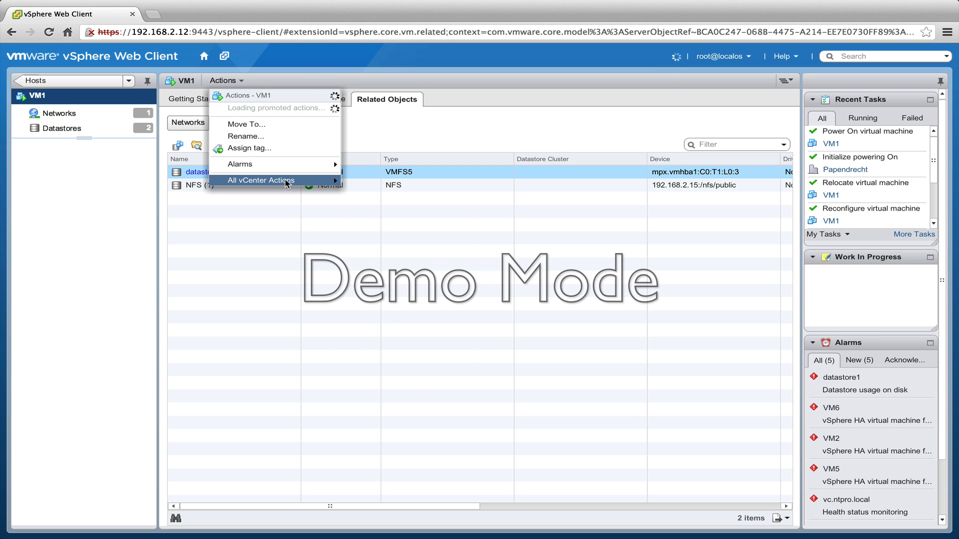
pyautogui.click(261, 180)
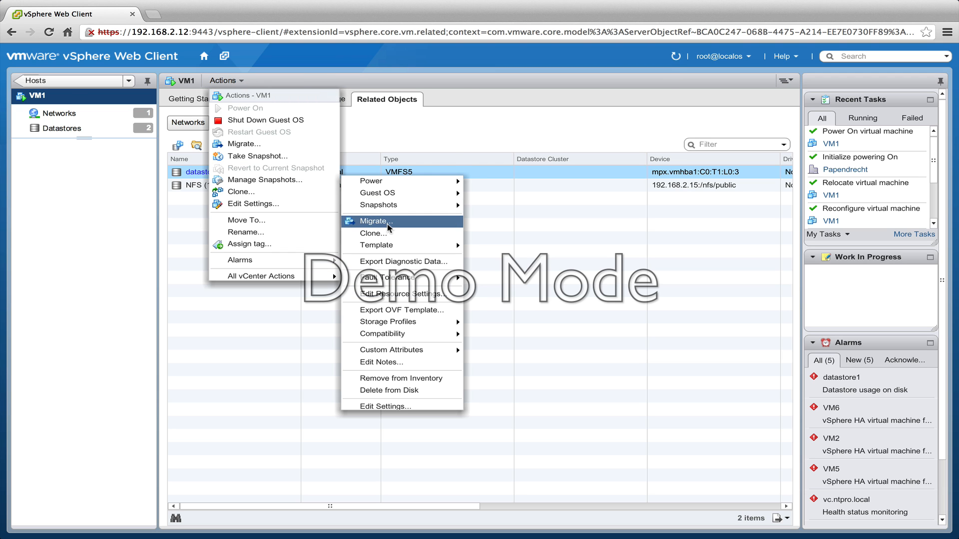
pyautogui.click(373, 221)
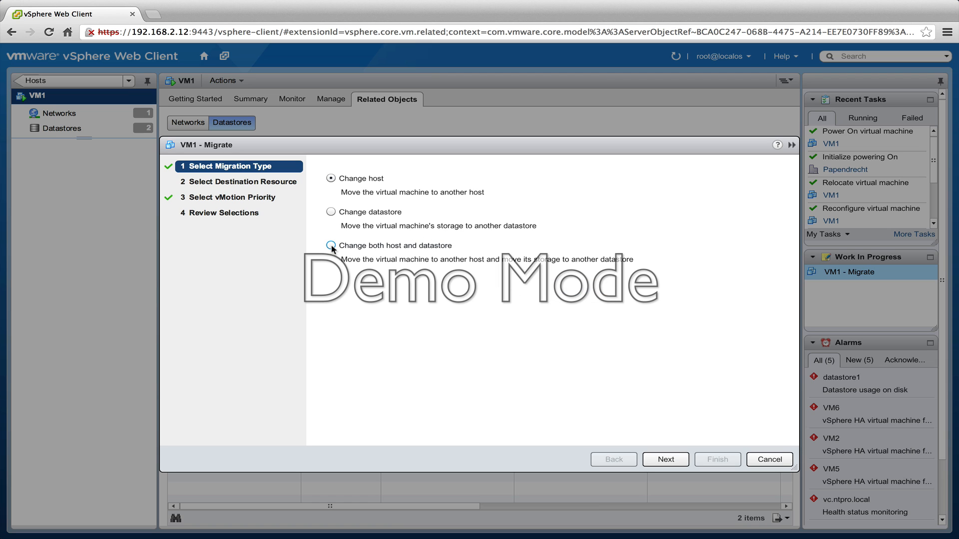
# Choose 'Change both host and datastore' with cluster NTPRO as the destination resource
pyautogui.click(330, 246)
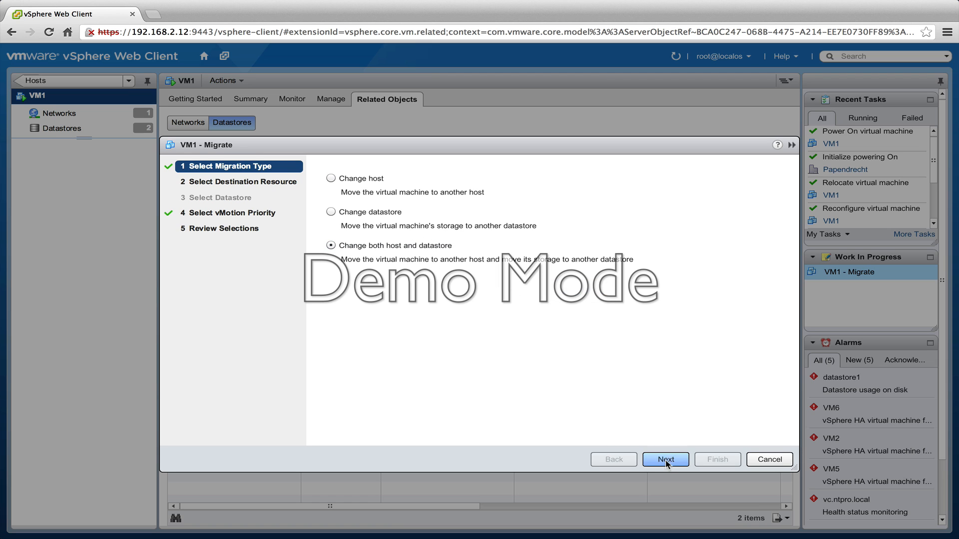
pyautogui.click(666, 459)
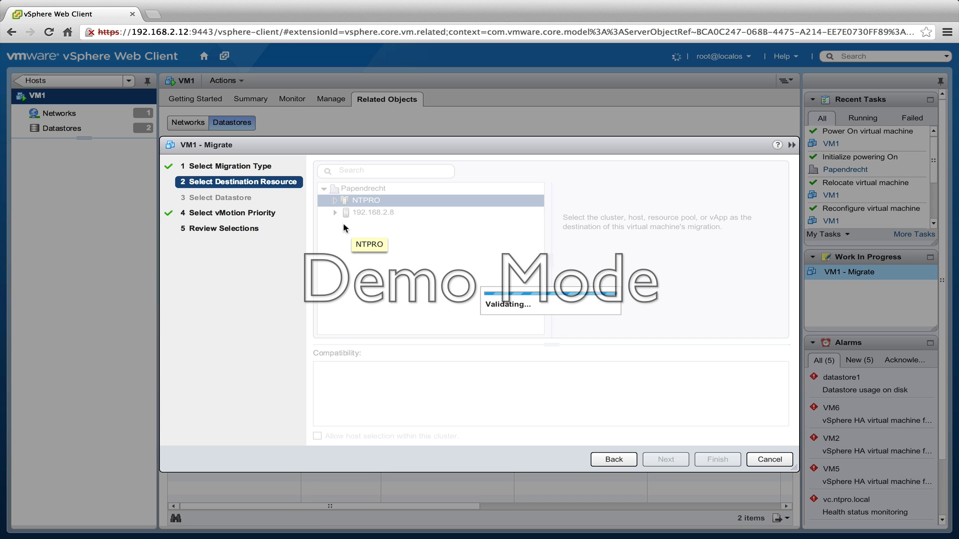
pyautogui.click(317, 436)
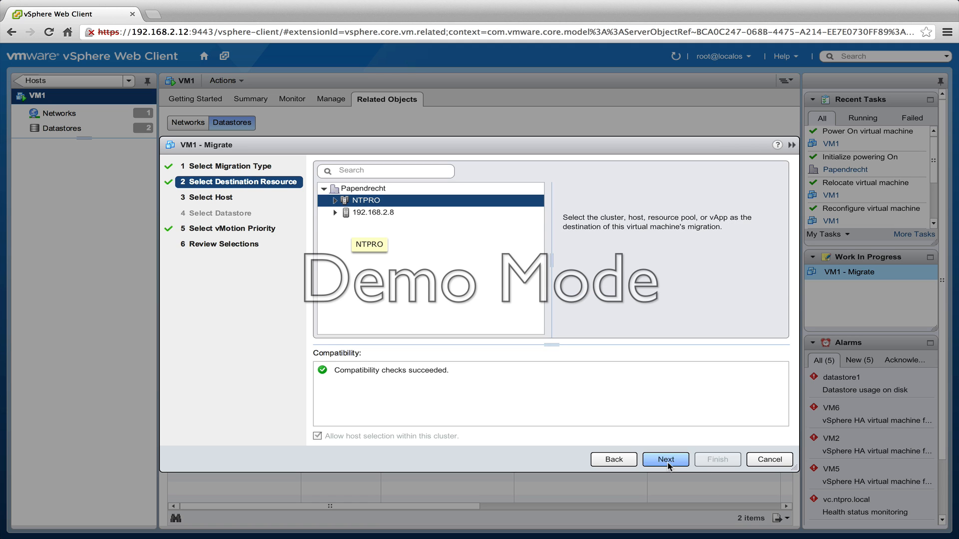
pyautogui.click(666, 459)
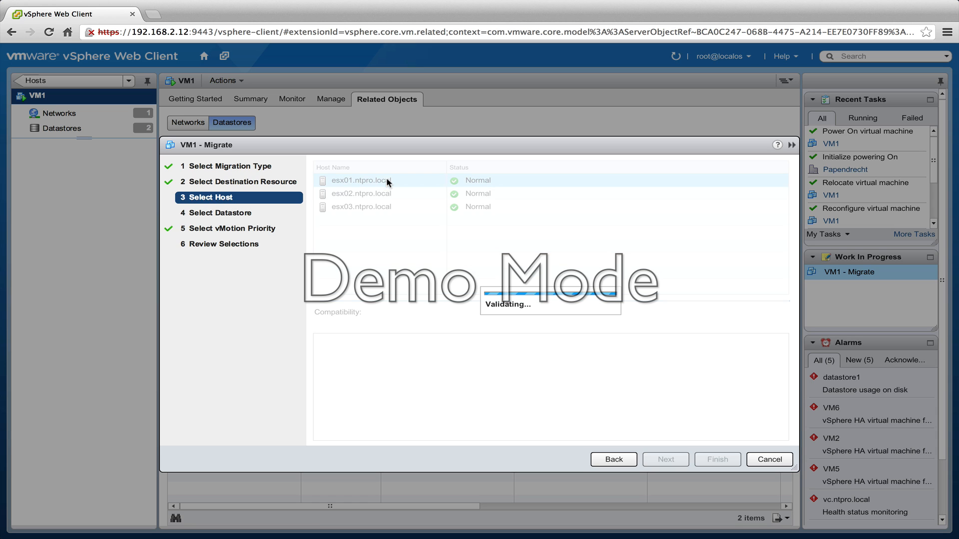
# Try host esx01.ntpro.local with datastore1, hit insufficient disk space, and go back
pyautogui.click(361, 180)
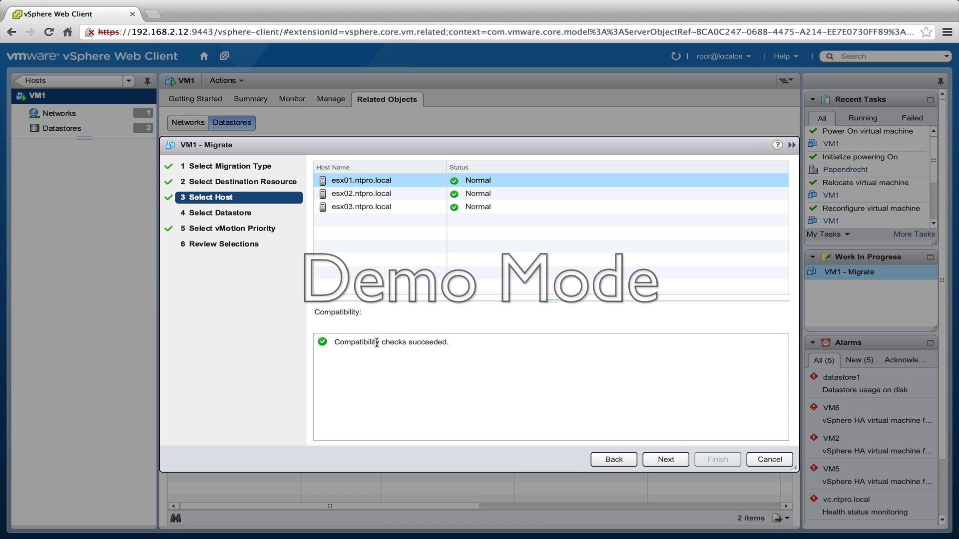
pyautogui.click(666, 459)
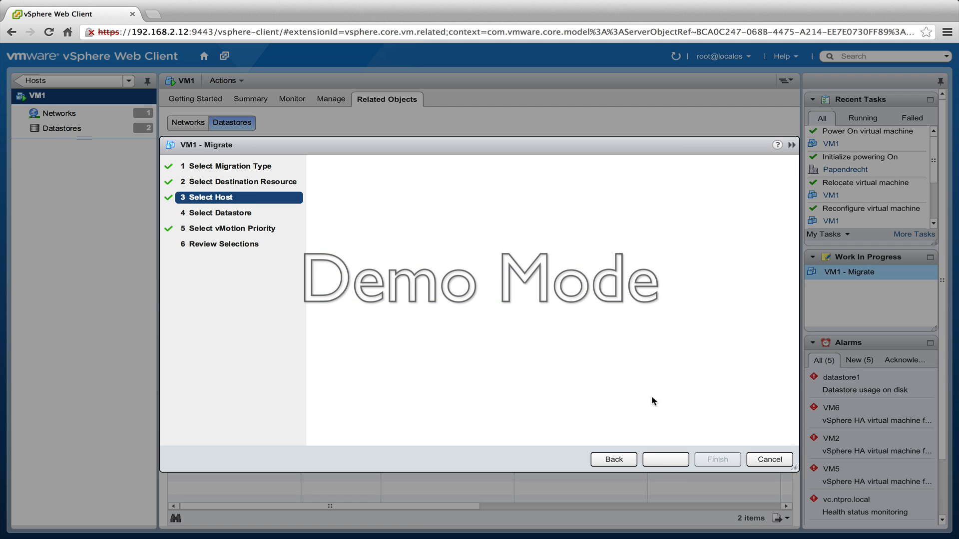
pyautogui.click(665, 460)
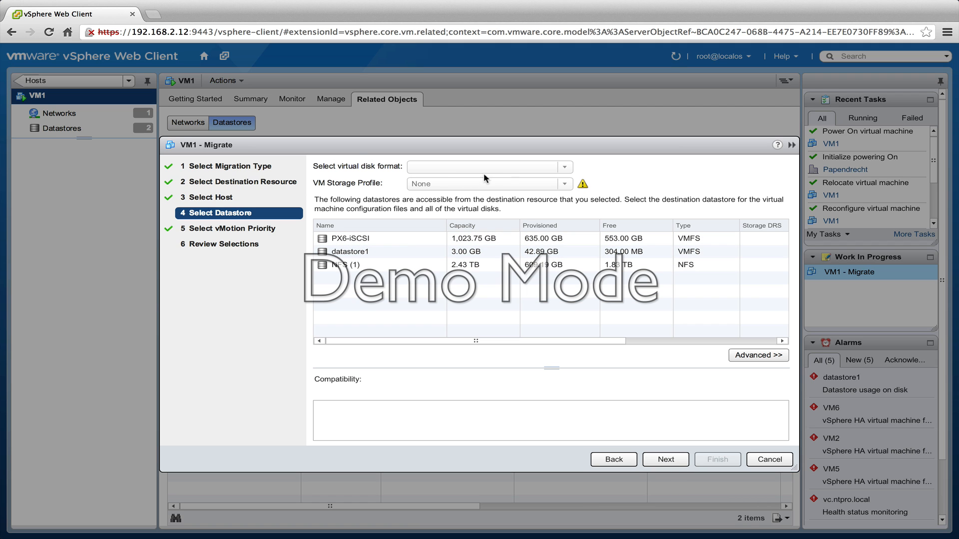
pyautogui.moveTo(487, 172)
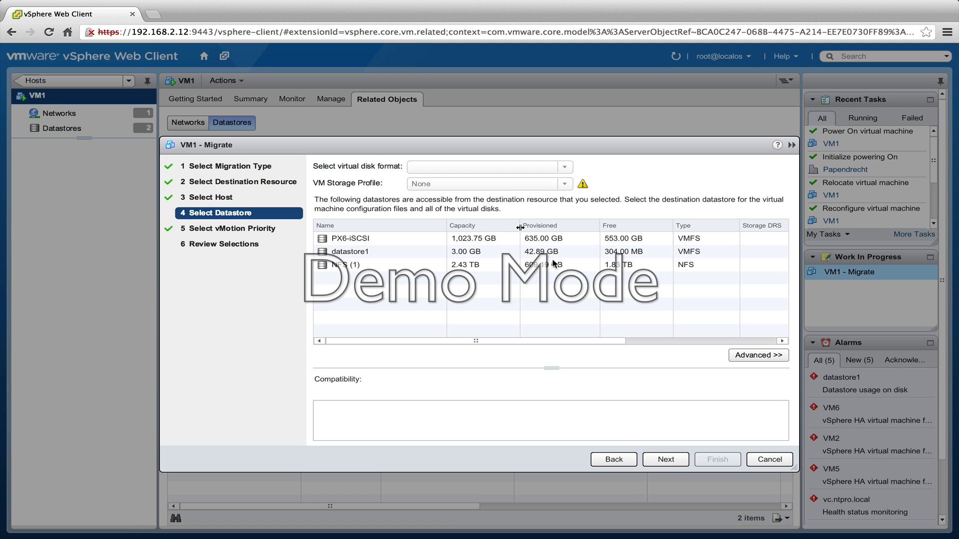
pyautogui.click(349, 252)
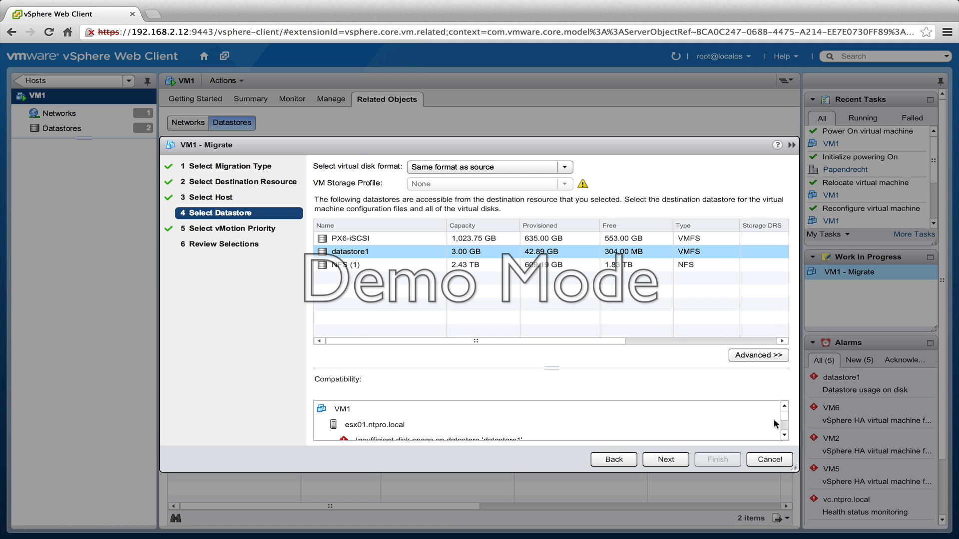
pyautogui.moveTo(785, 423)
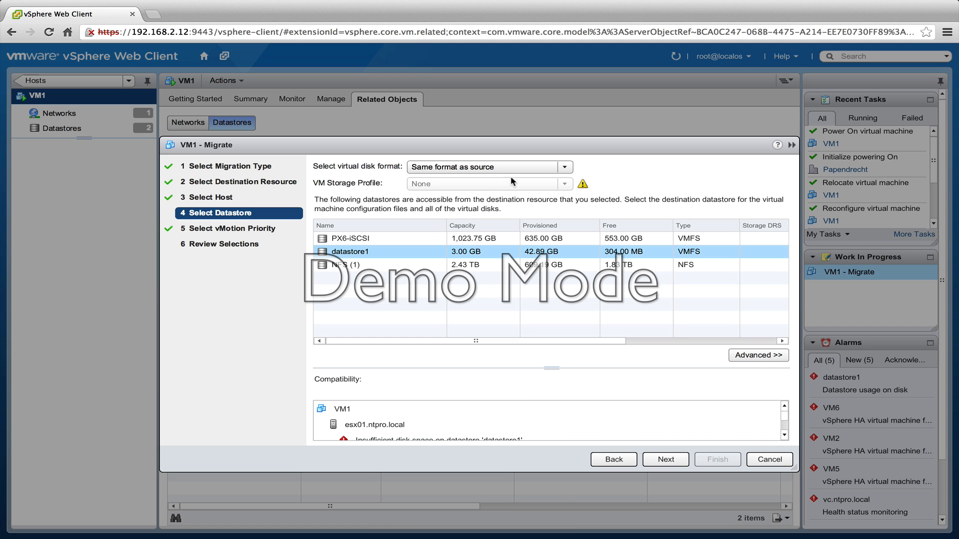
pyautogui.click(613, 460)
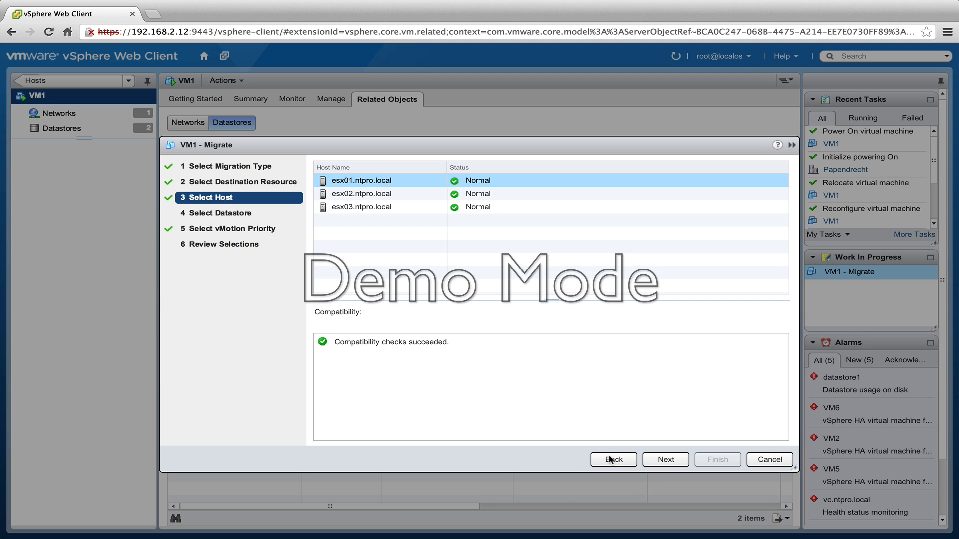
# Target host esx03.ntpro.local with datastore1 (2) in the same disk format
pyautogui.click(361, 207)
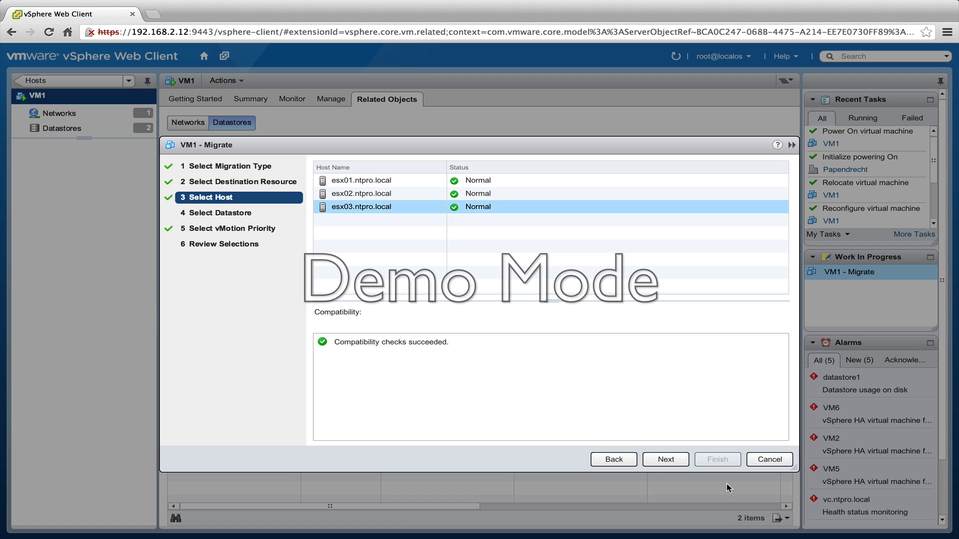
pyautogui.click(665, 460)
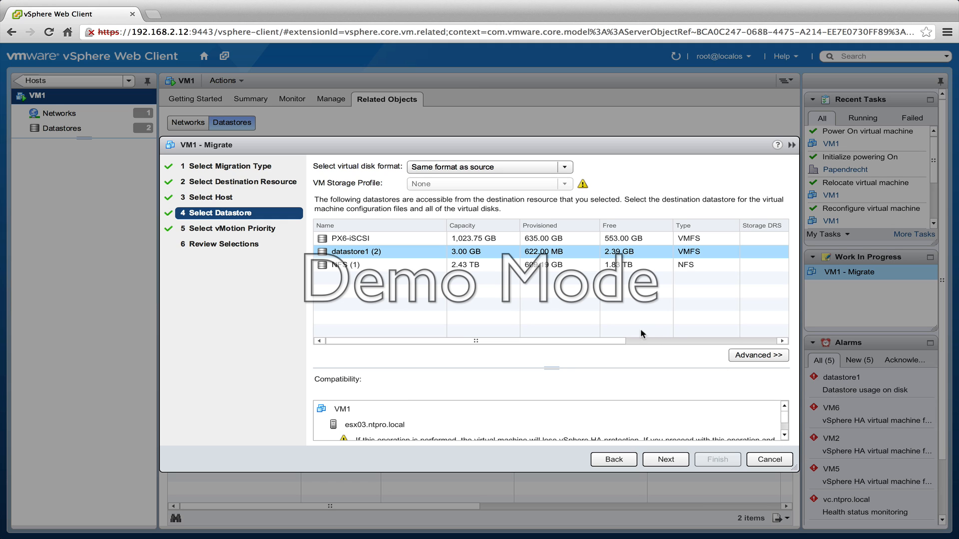
pyautogui.moveTo(666, 460)
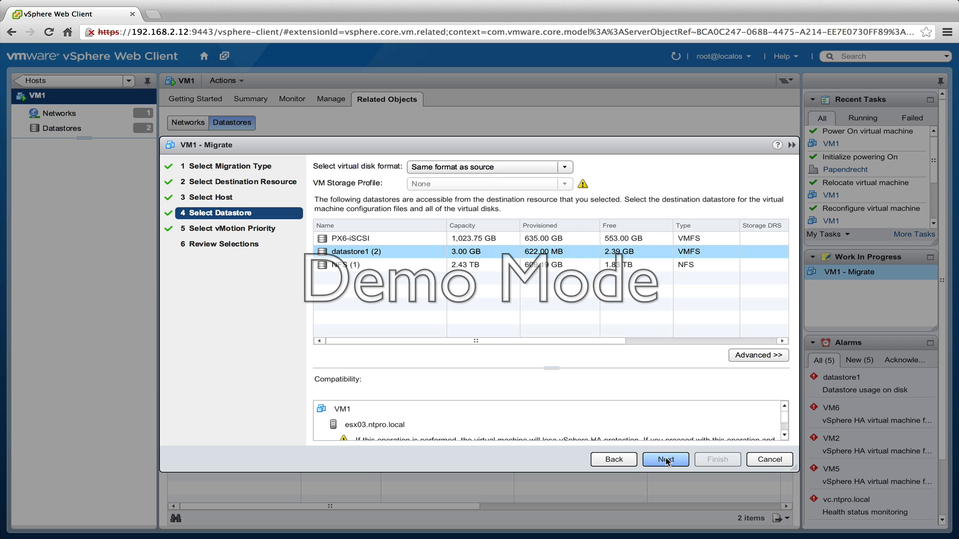
pyautogui.click(665, 459)
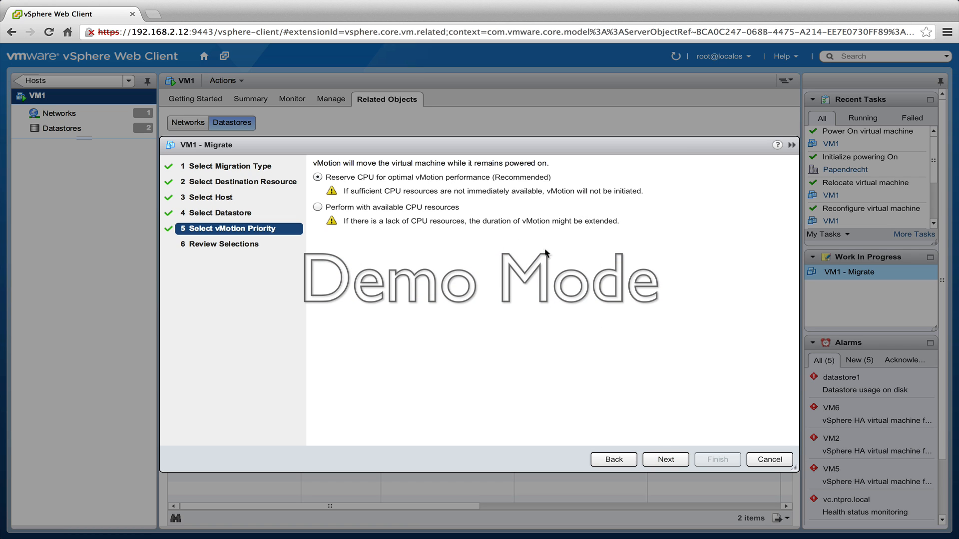
# Keep the CPU reservation for vMotion and finish, launching VM1's migration to esx03
pyautogui.click(665, 459)
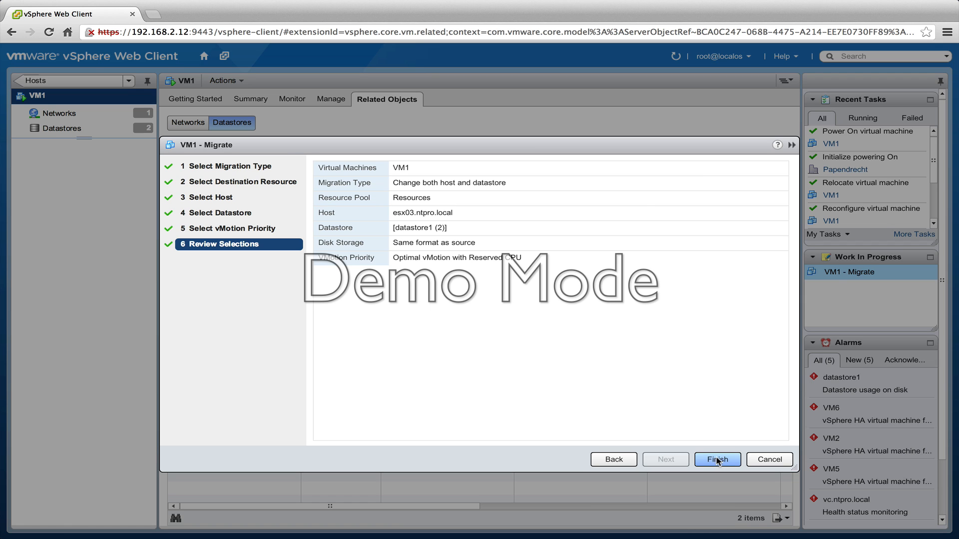
pyautogui.click(717, 460)
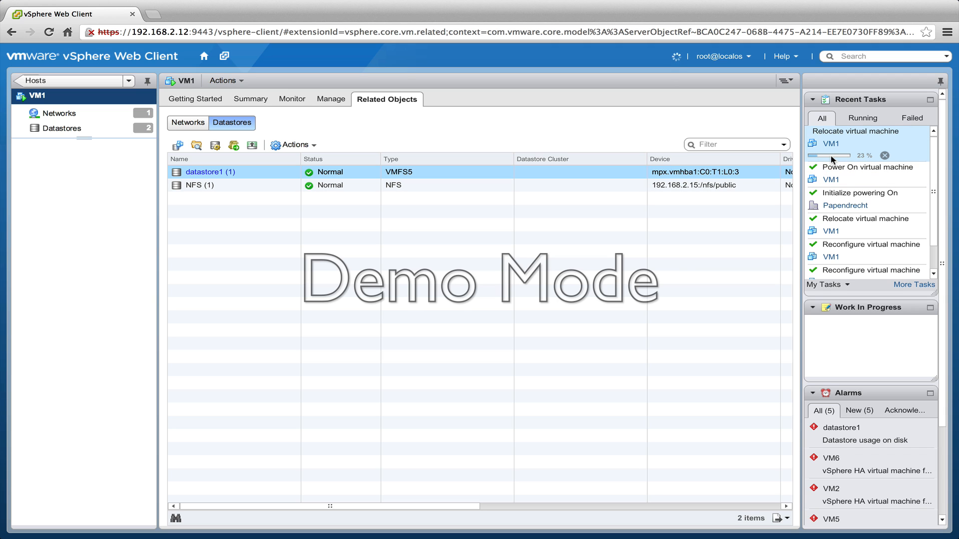
pyautogui.moveTo(677, 277)
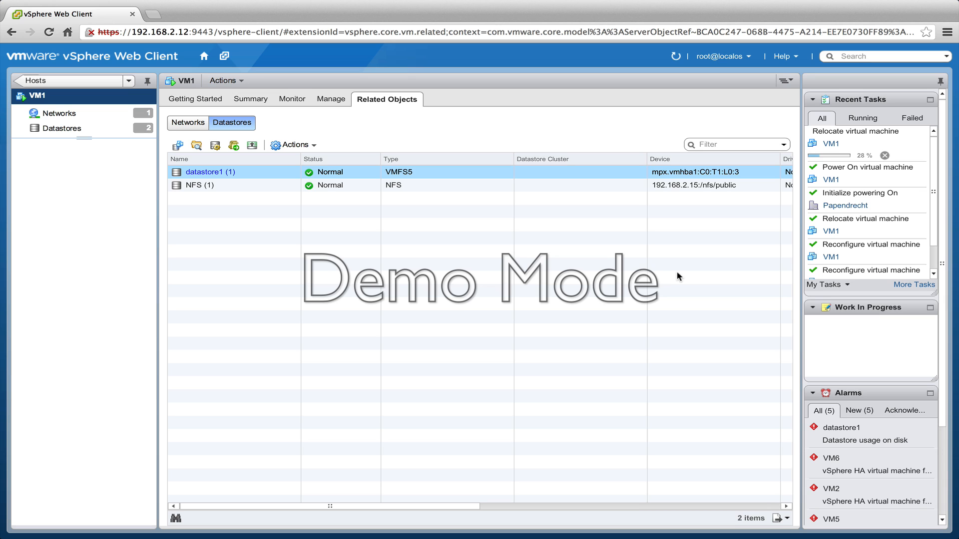
pyautogui.moveTo(681, 276)
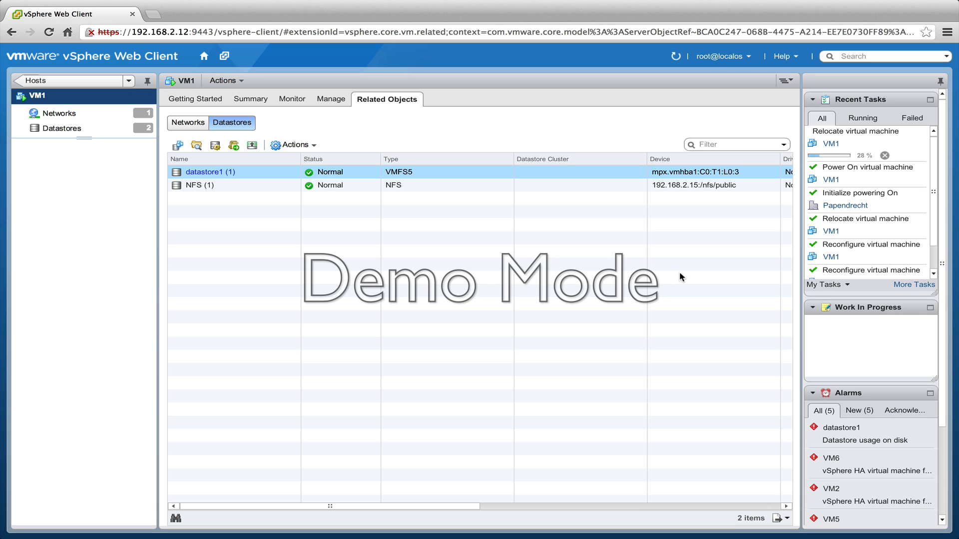
pyautogui.moveTo(666, 282)
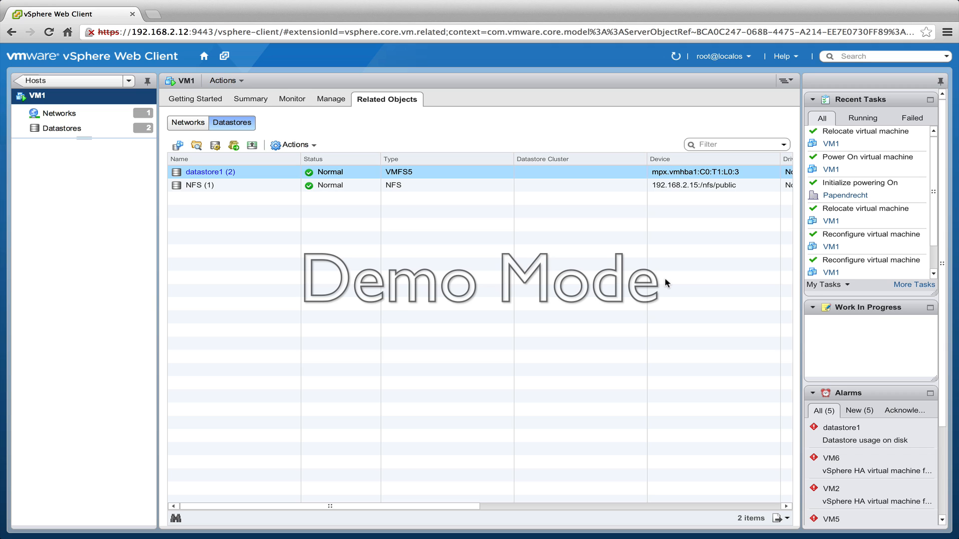
pyautogui.moveTo(140, 106)
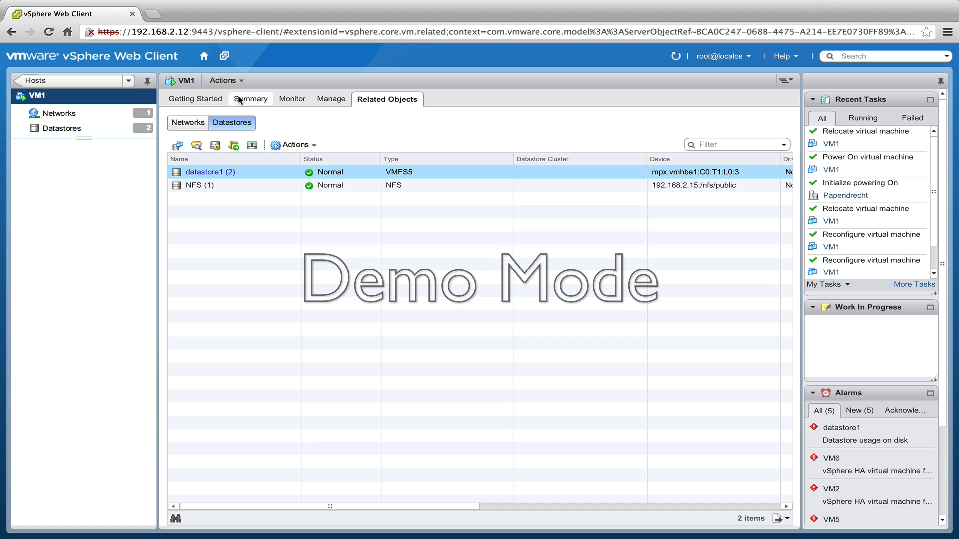
# Check VM1's Summary shows it running on host esx03.ntpro.local
pyautogui.click(252, 99)
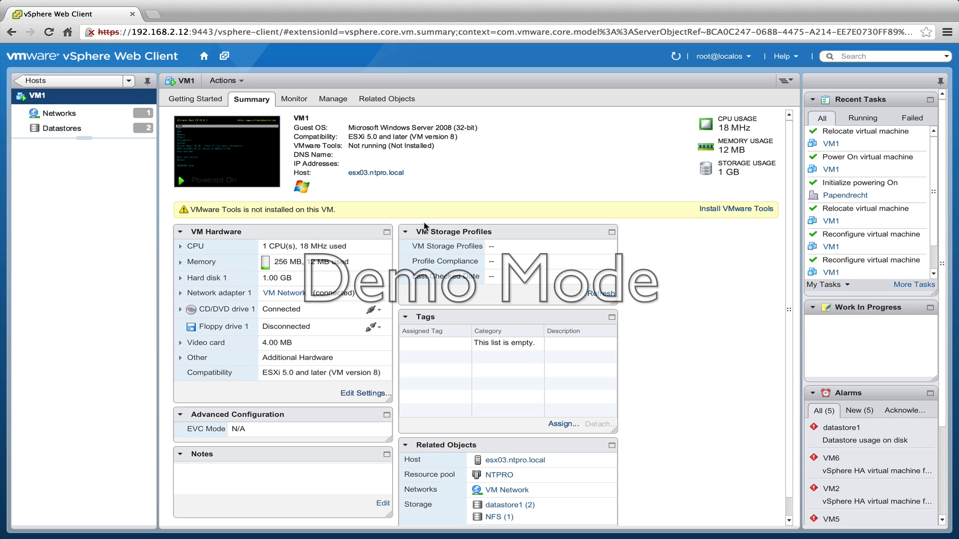
pyautogui.moveTo(589, 300)
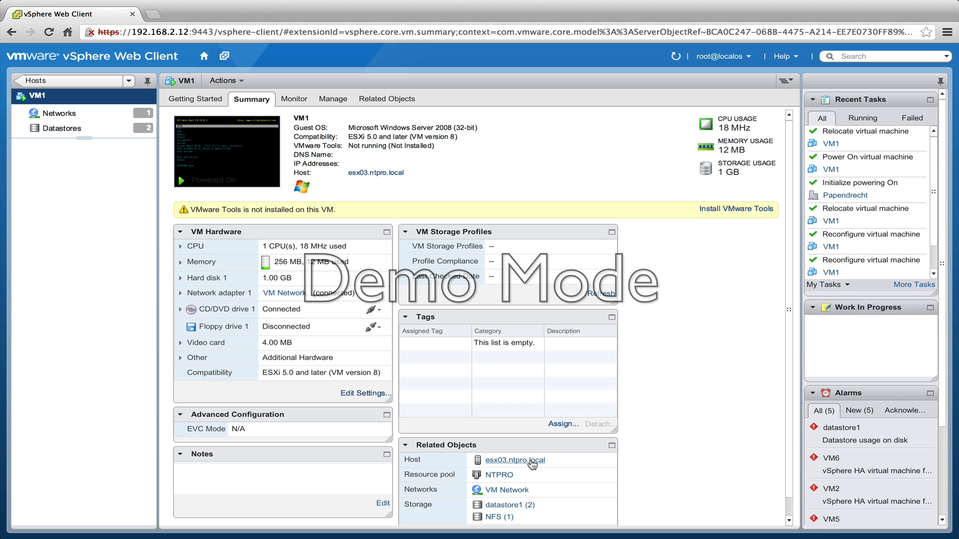
pyautogui.moveTo(710, 383)
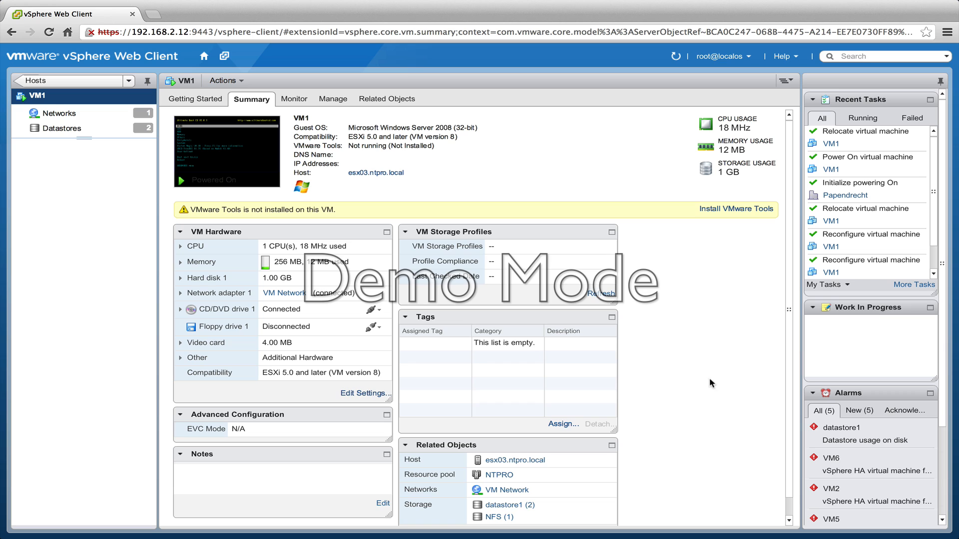
pyautogui.moveTo(705, 377)
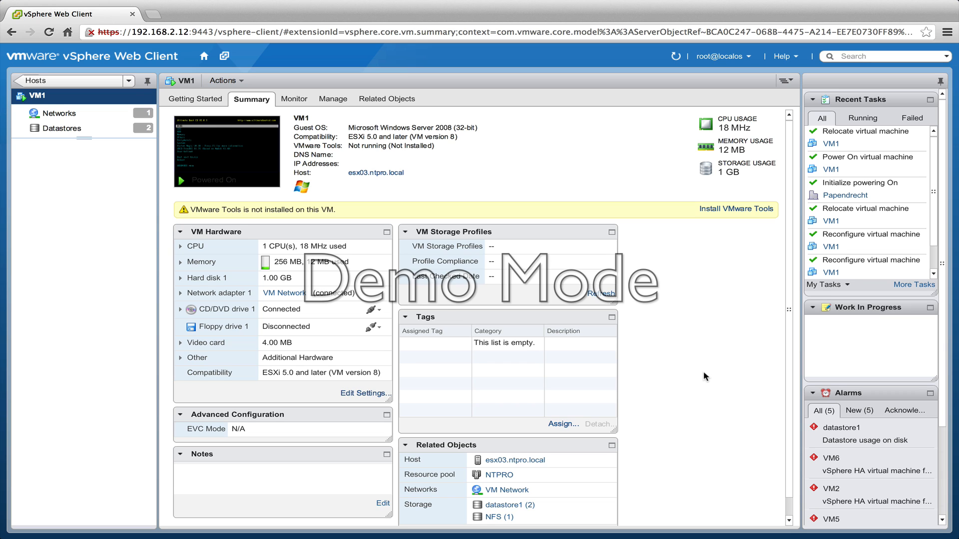